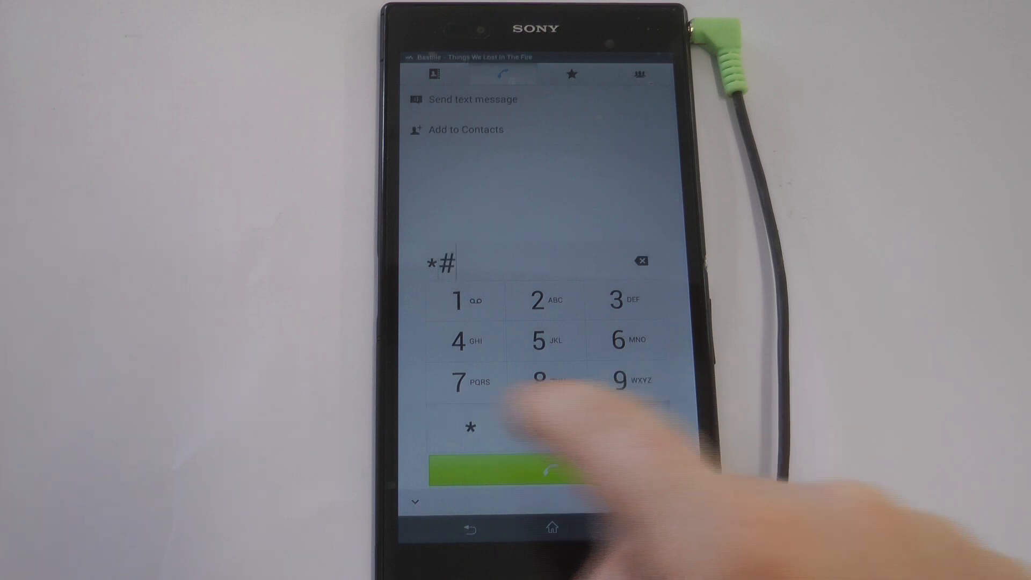
Step: Finish dialing the Sony service code *#*#7378423#*#* to open the Service menu
click(632, 426)
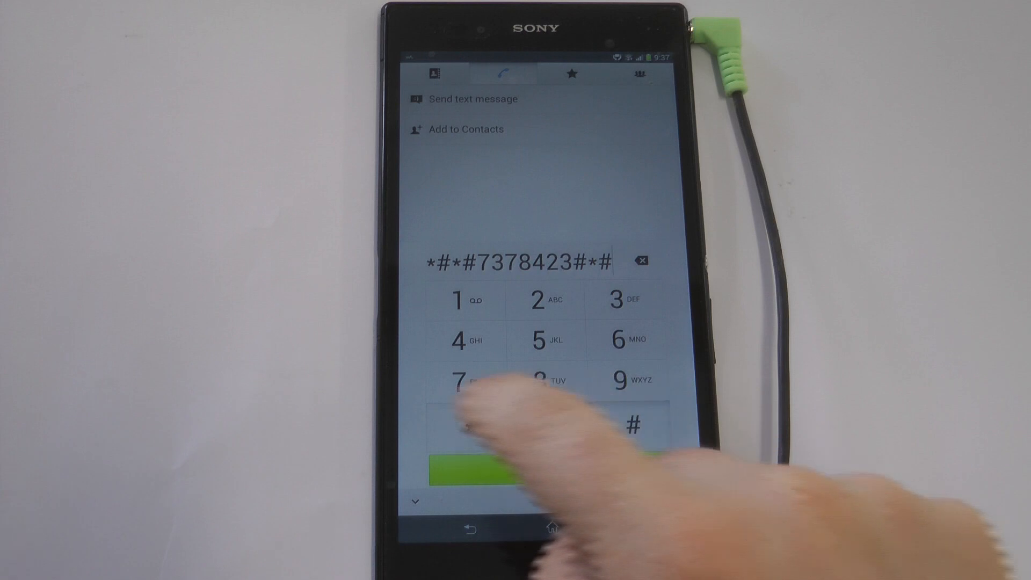
click(466, 468)
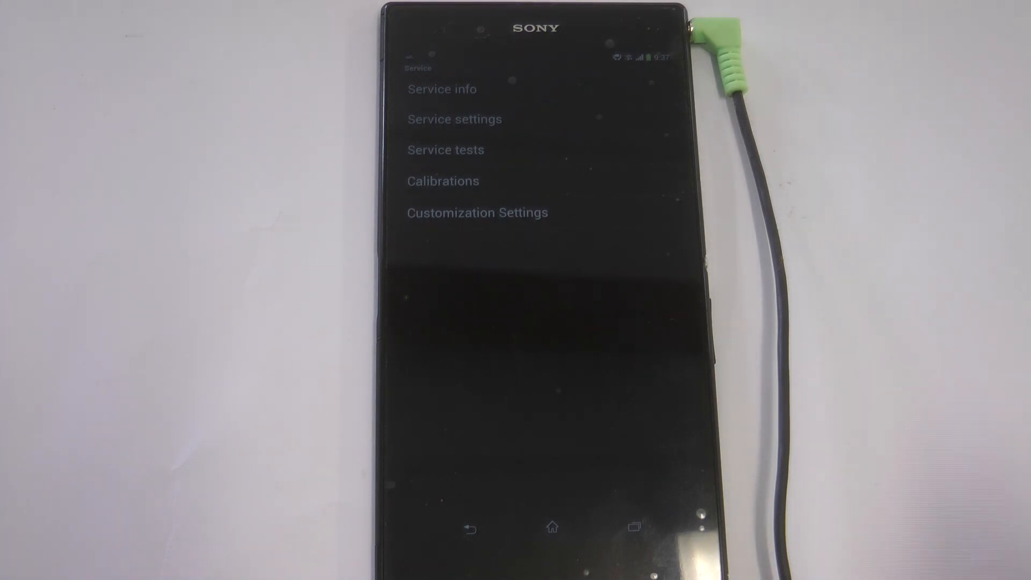
Step: Open Calibrations in the Service menu to list Gyroscope, Accelerometer and Proximity sensor
click(442, 181)
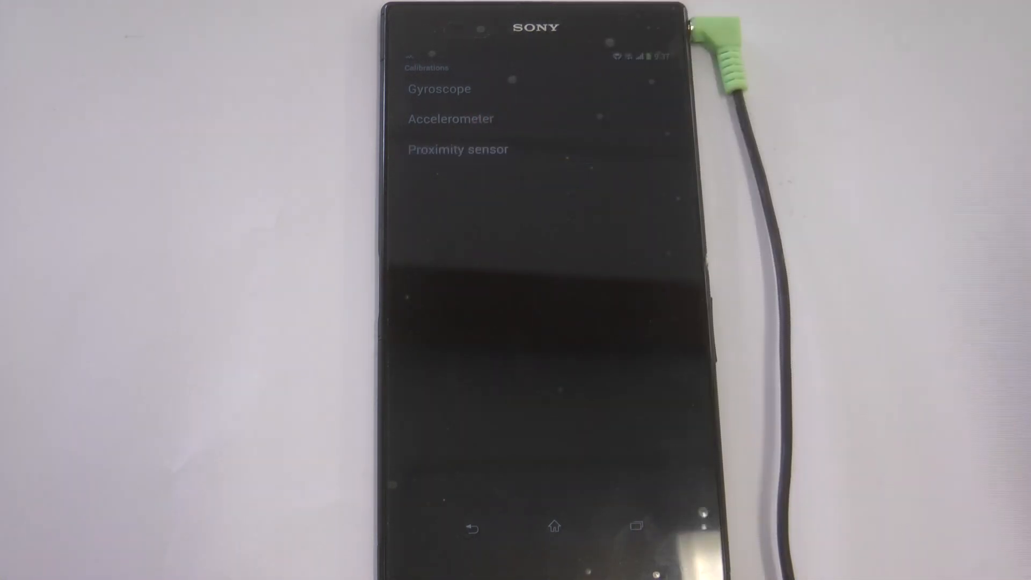
Step: Open Proximity sensor and begin its calibration, reaching the keep-sensor-clear prompt
click(457, 149)
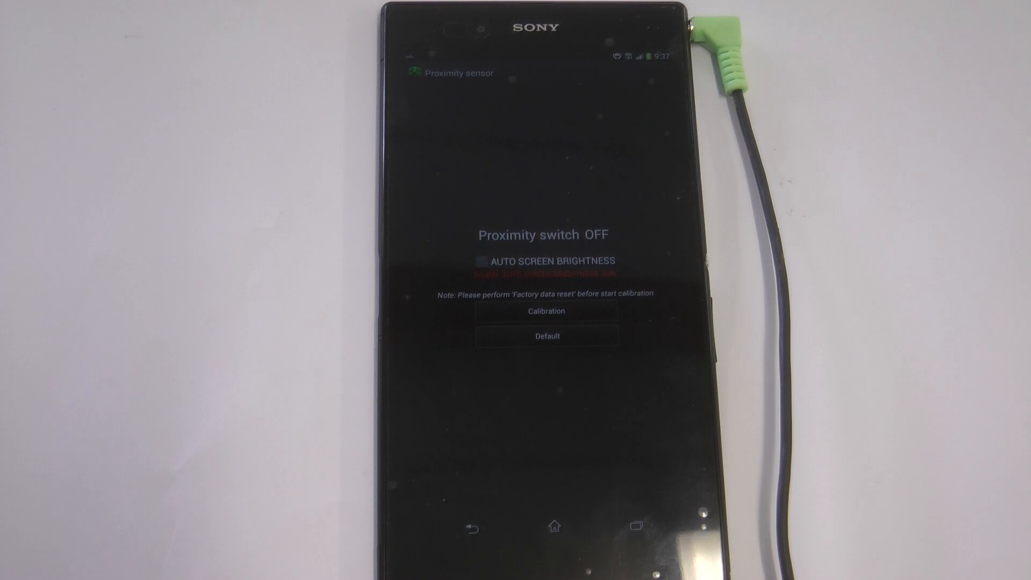
click(546, 310)
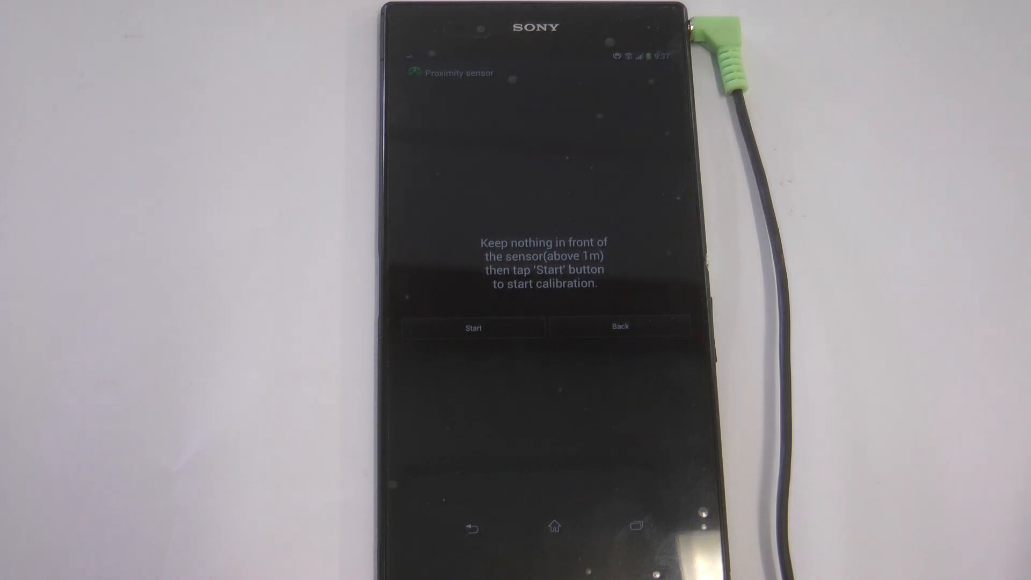
Step: Run the proximity sensor calibration and return from the success screen
click(472, 328)
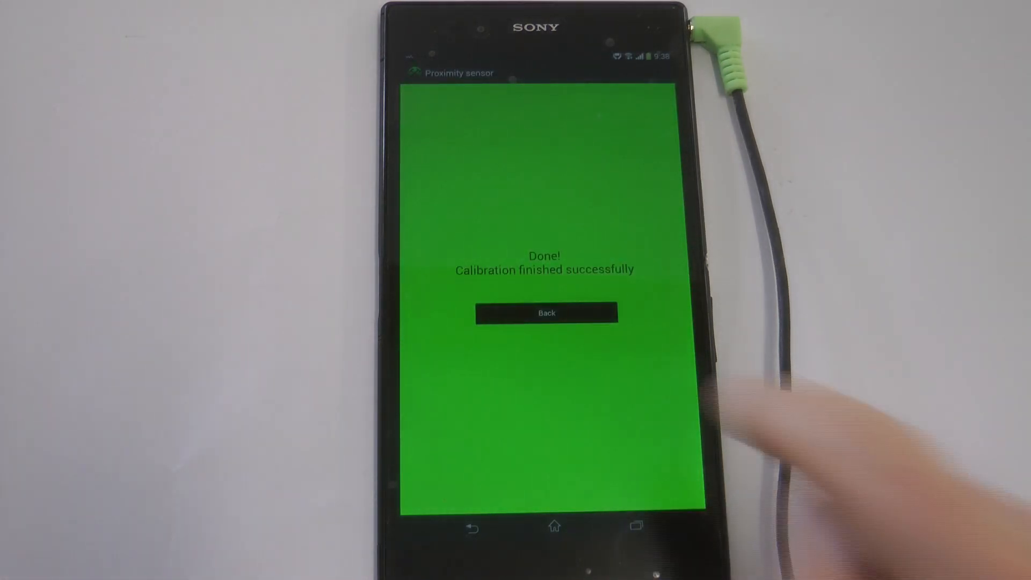
click(546, 312)
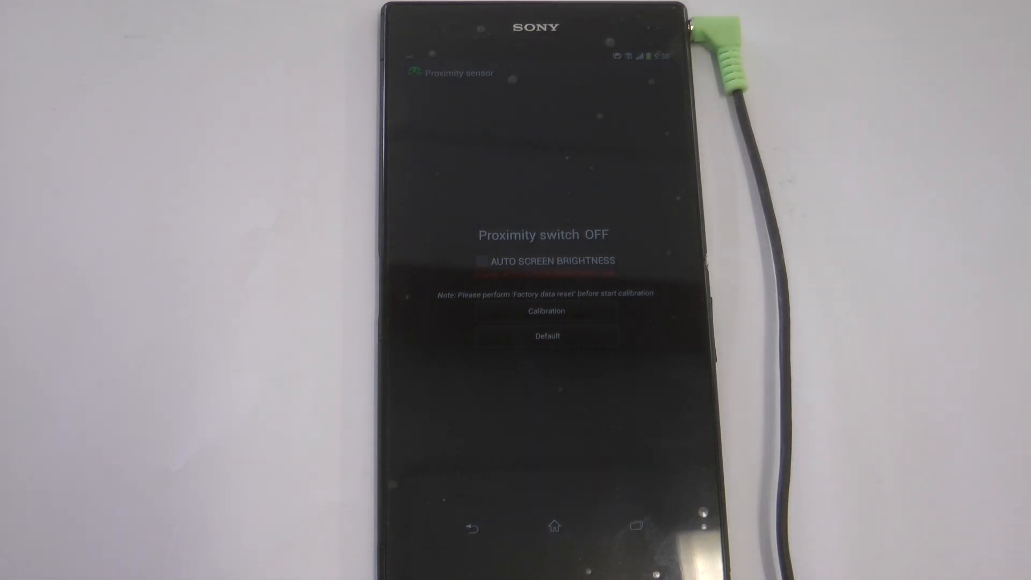